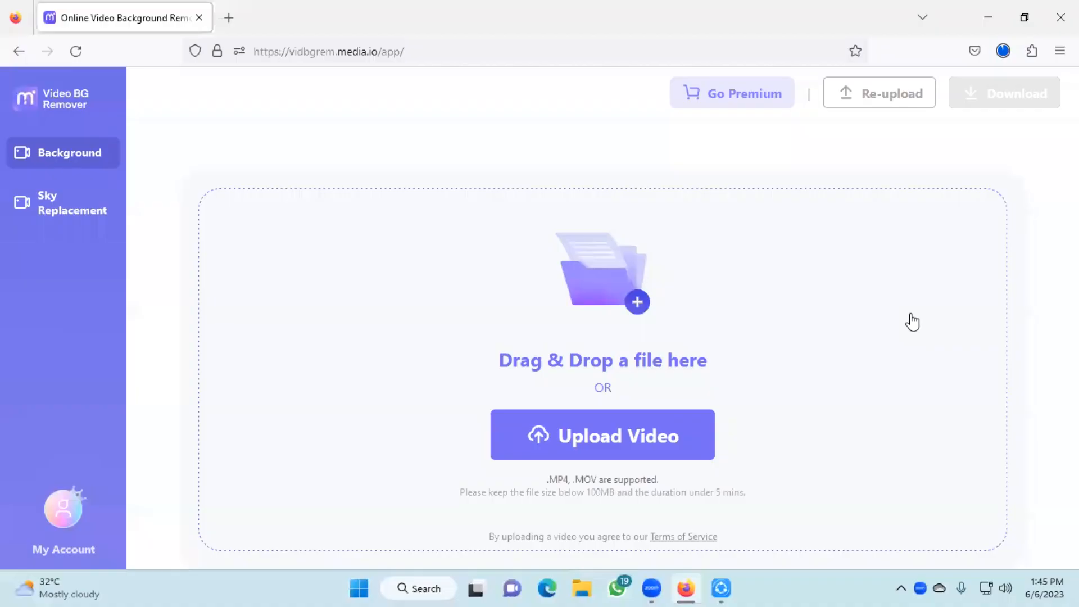
{"action": "mouse_move", "coordinate": [914, 362]}
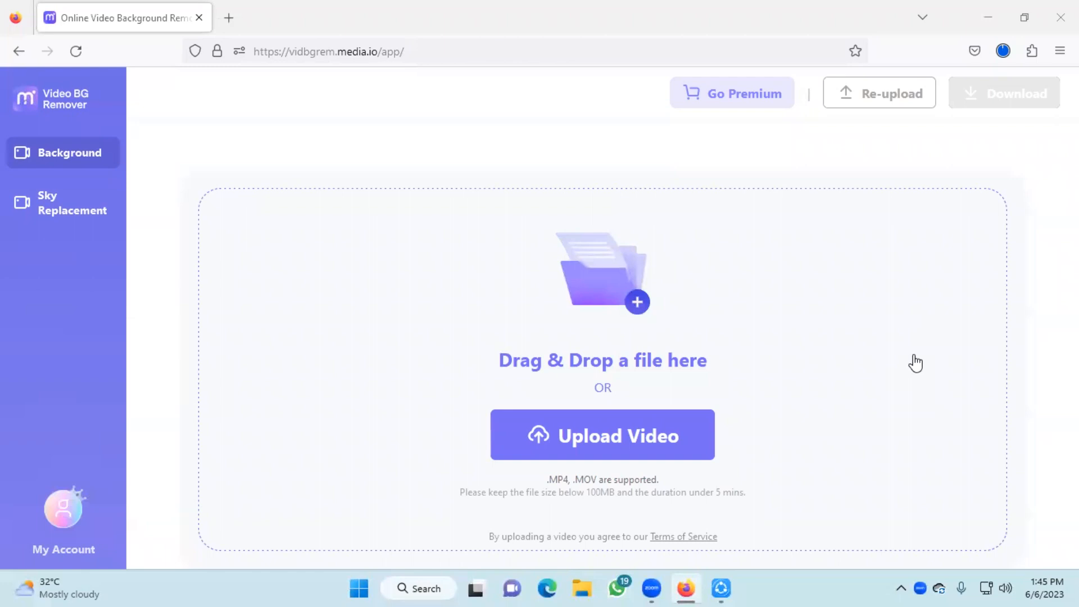
{"action": "mouse_move", "coordinate": [904, 350]}
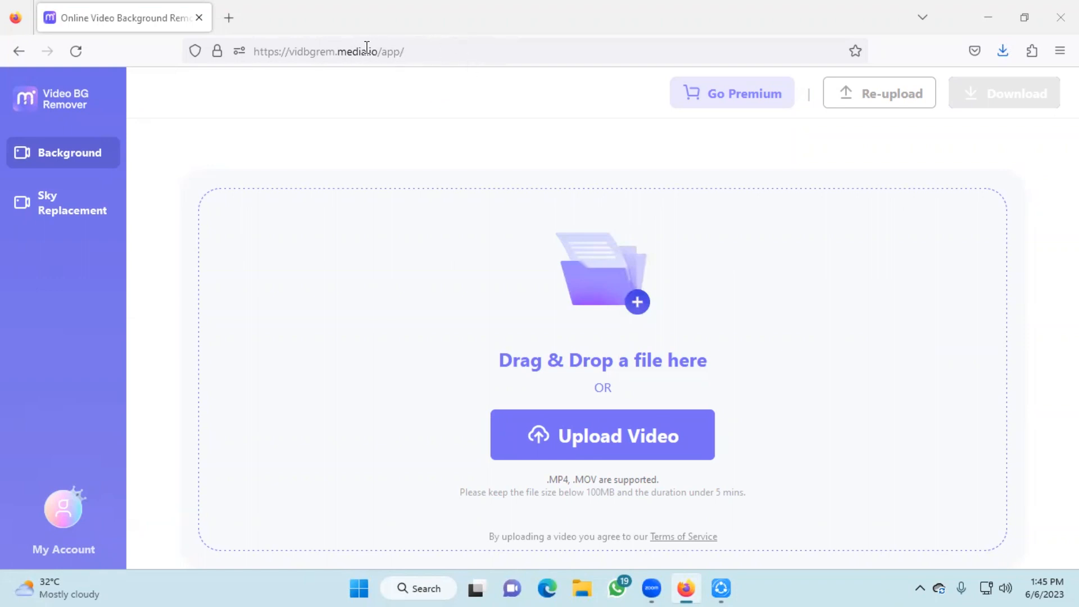
{"action": "mouse_move", "coordinate": [695, 361]}
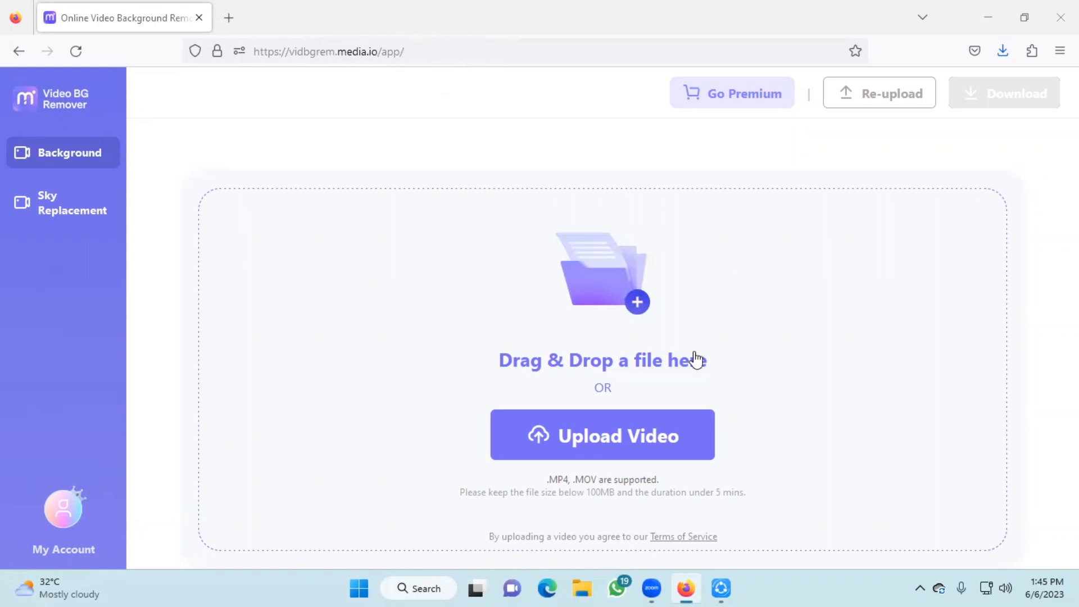
{"action": "mouse_move", "coordinate": [480, 480]}
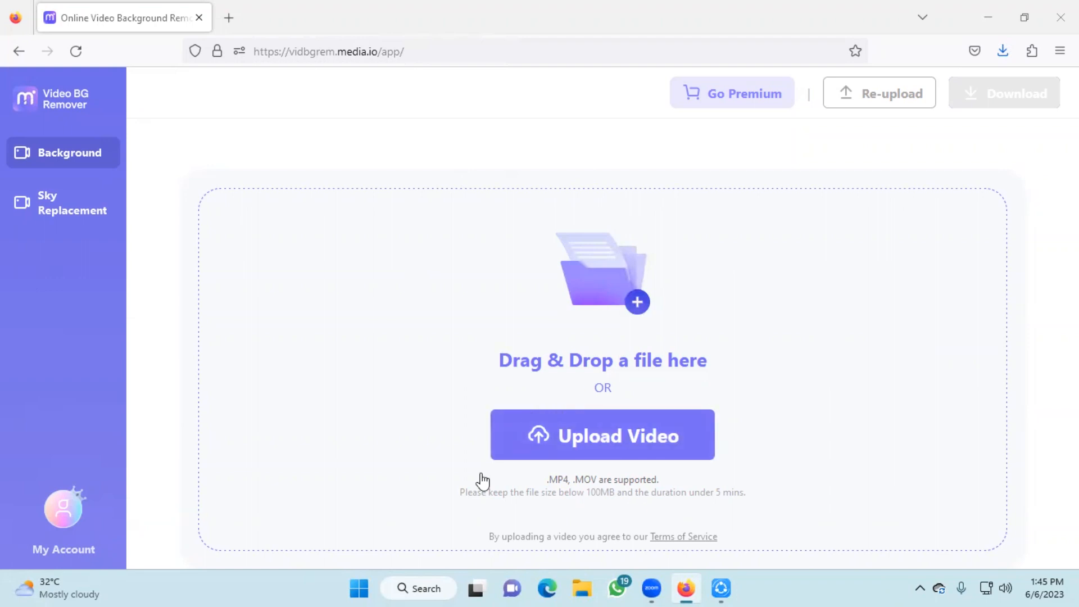
{"action": "mouse_move", "coordinate": [899, 283]}
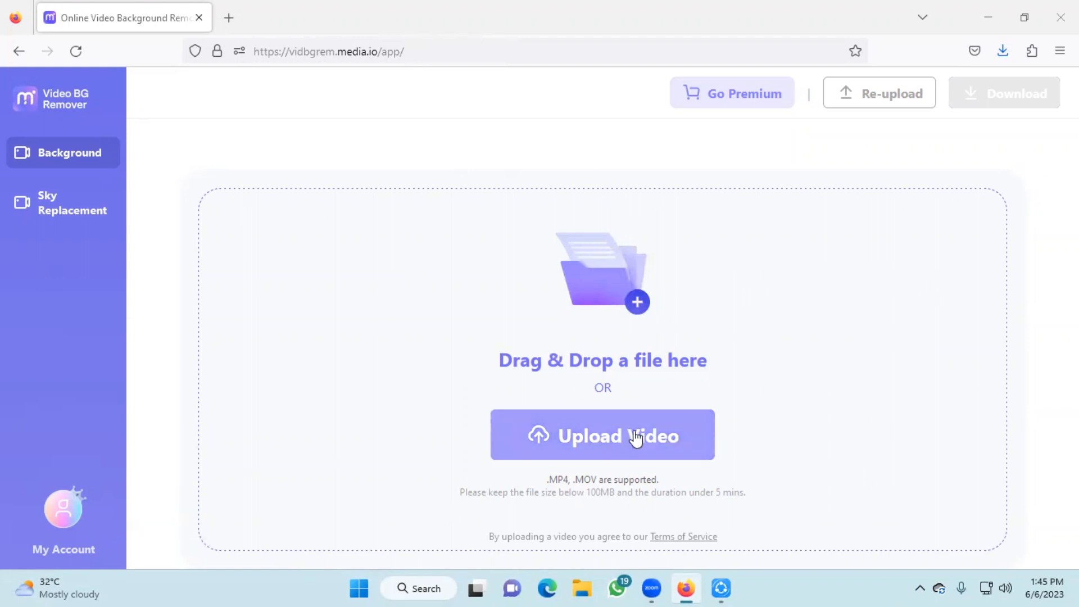
Upload the VID_20230606_133044 person video from the computer to the background remover
{"action": "left_click", "coordinate": [602, 435]}
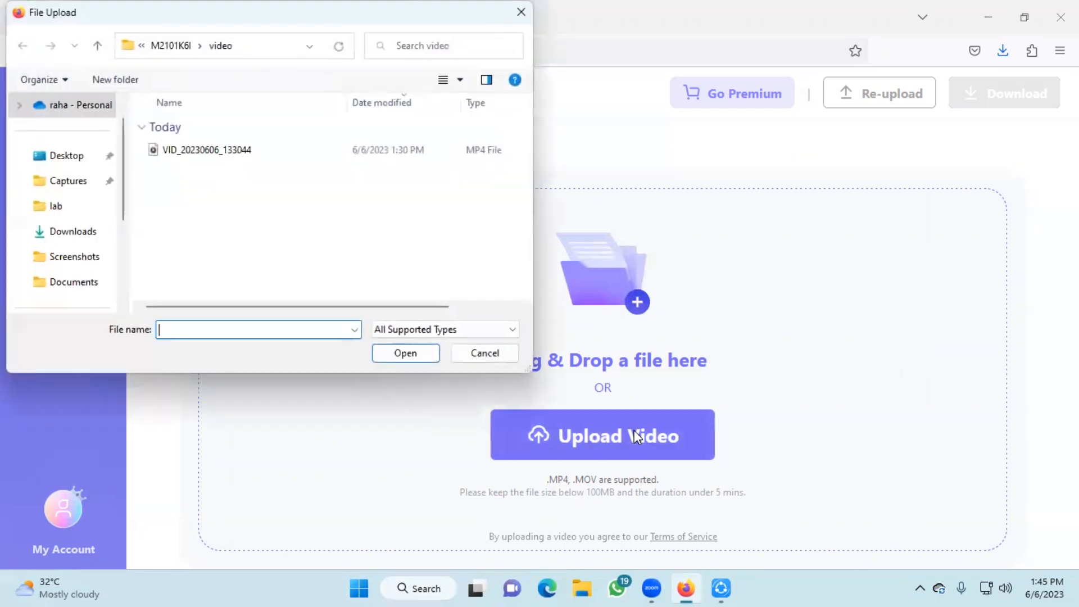
{"action": "left_click", "coordinate": [206, 150]}
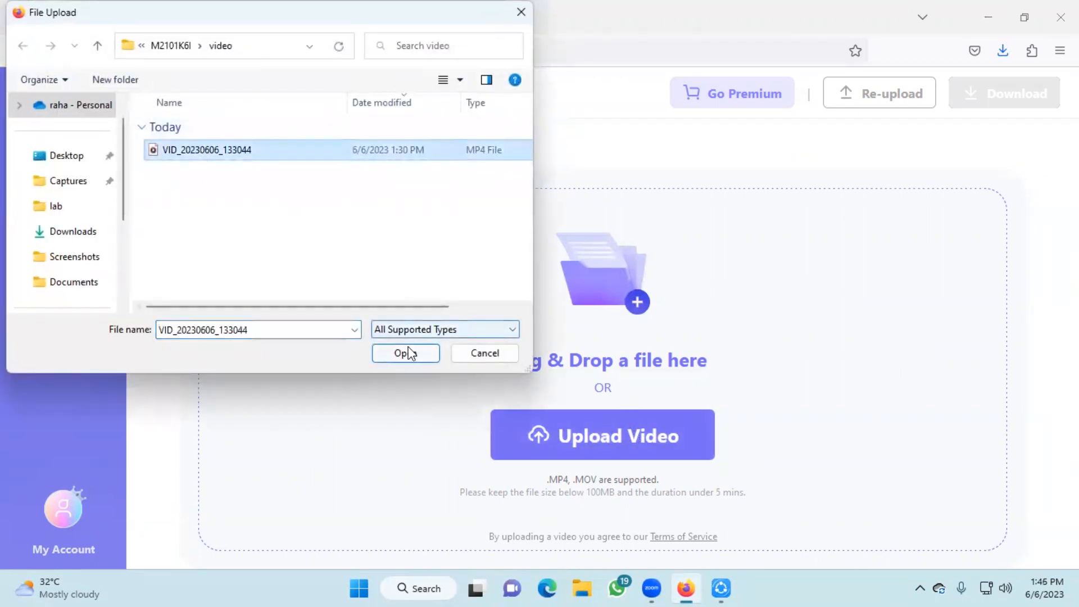
{"action": "left_click", "coordinate": [405, 352]}
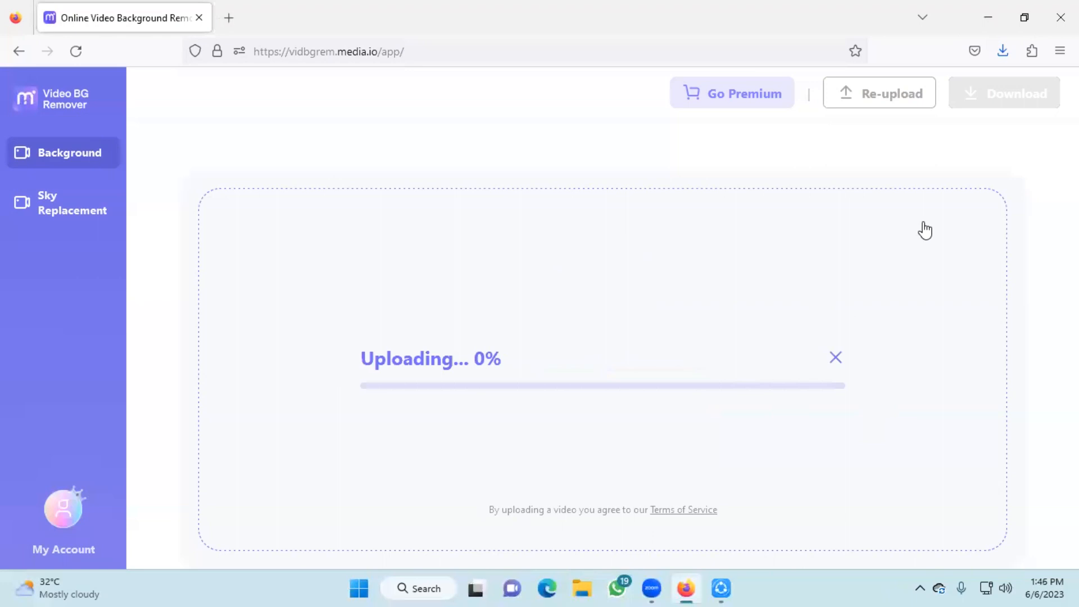
Let the upload finish and background removal run until the checkerboard preview appears
{"action": "left_click", "coordinate": [1002, 51]}
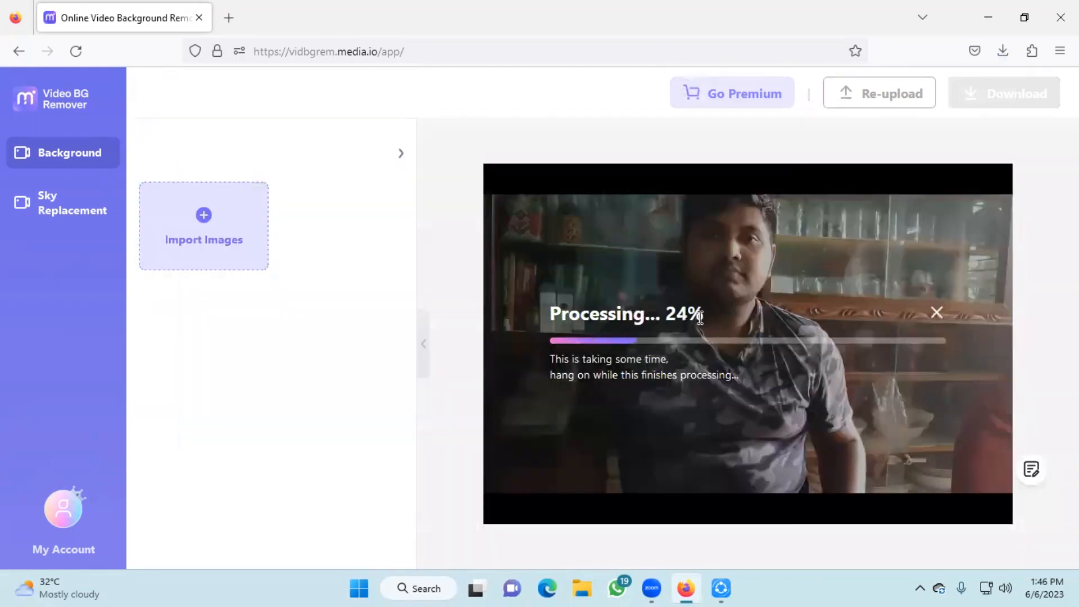
{"action": "mouse_move", "coordinate": [911, 444]}
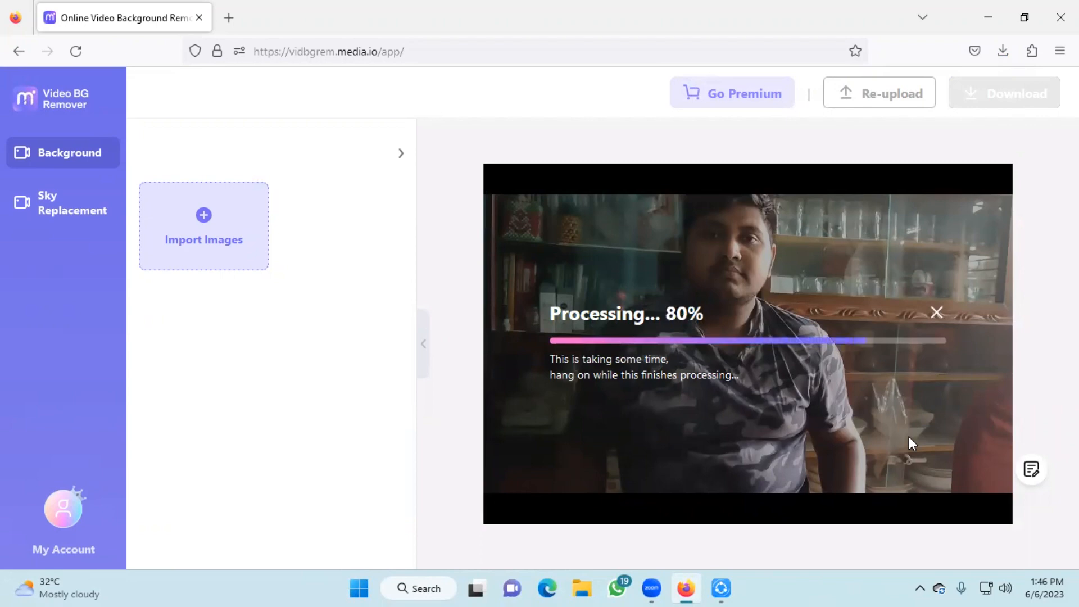
{"action": "mouse_move", "coordinate": [645, 453]}
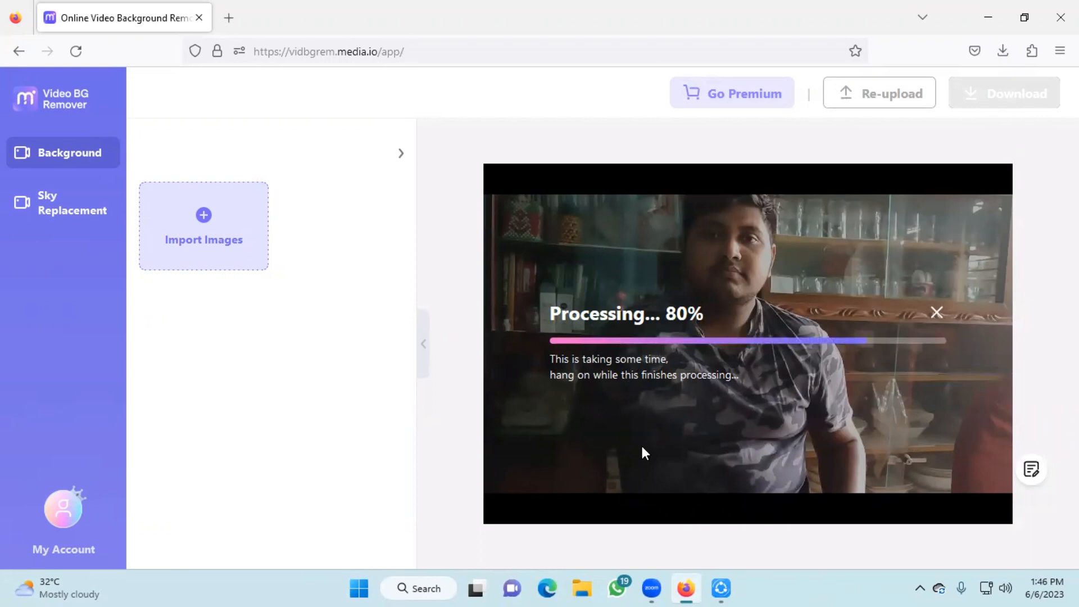
{"action": "mouse_move", "coordinate": [691, 463]}
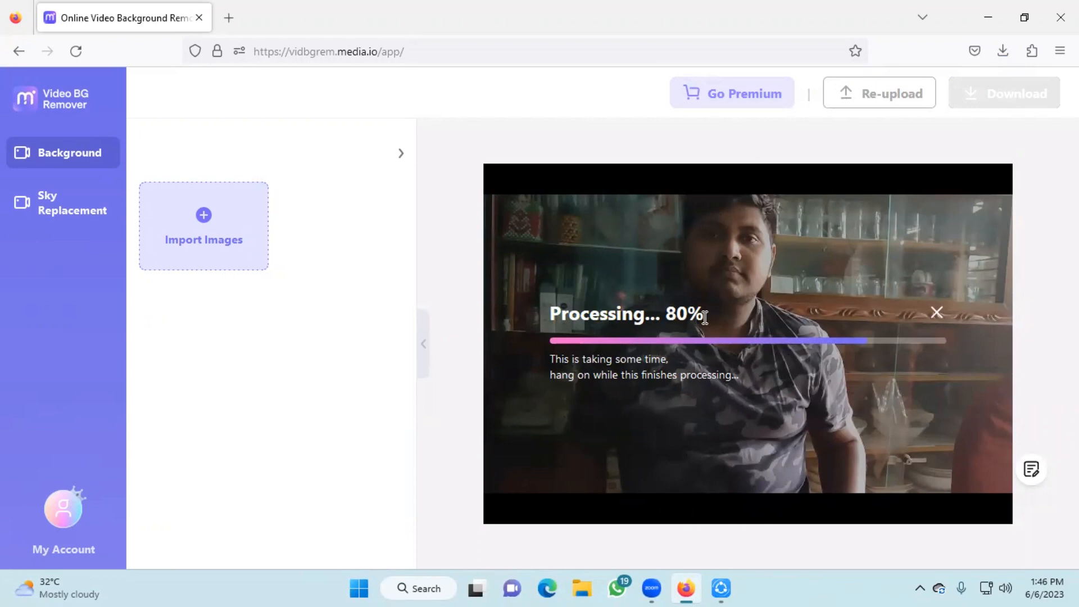
{"action": "mouse_move", "coordinate": [400, 328]}
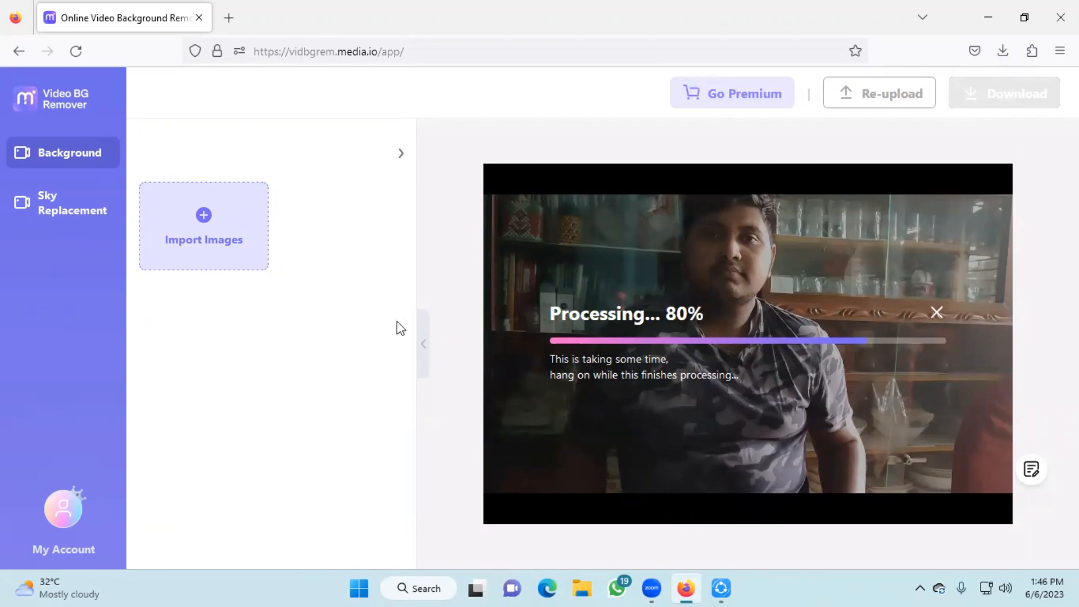
{"action": "mouse_move", "coordinate": [345, 43]}
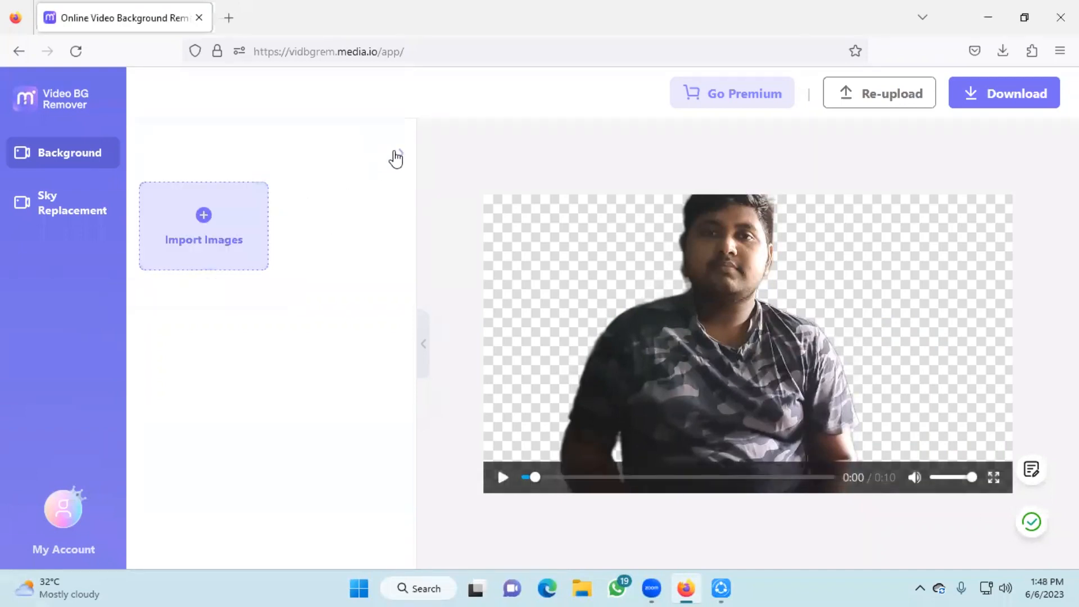
Cancel the Import Images background picker and play the background-removed clip in the preview
{"action": "left_click", "coordinate": [203, 226]}
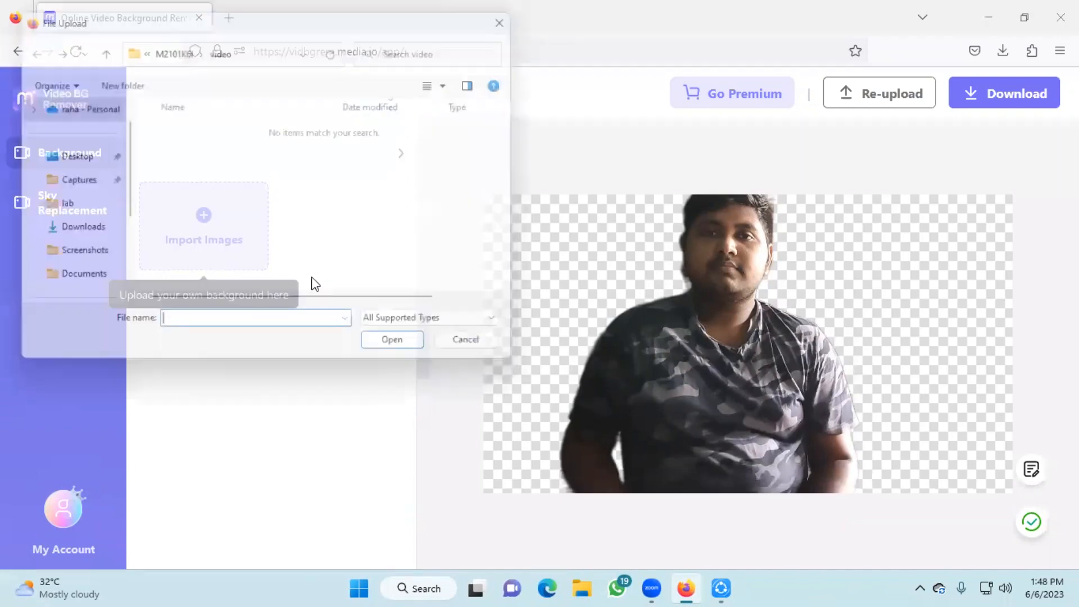
{"action": "left_click", "coordinate": [465, 339]}
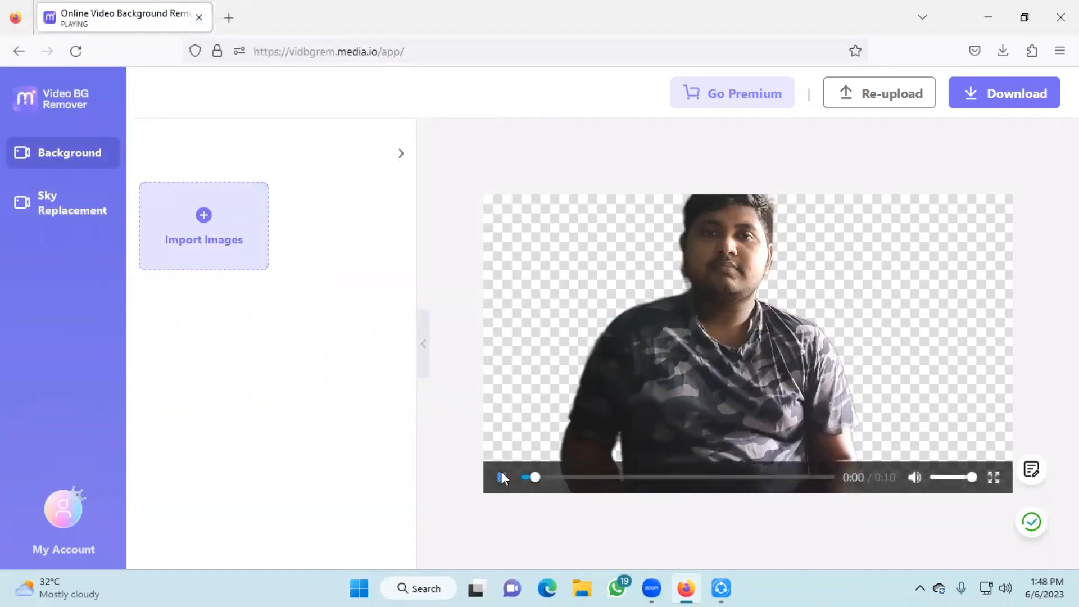
{"action": "left_click", "coordinate": [501, 478]}
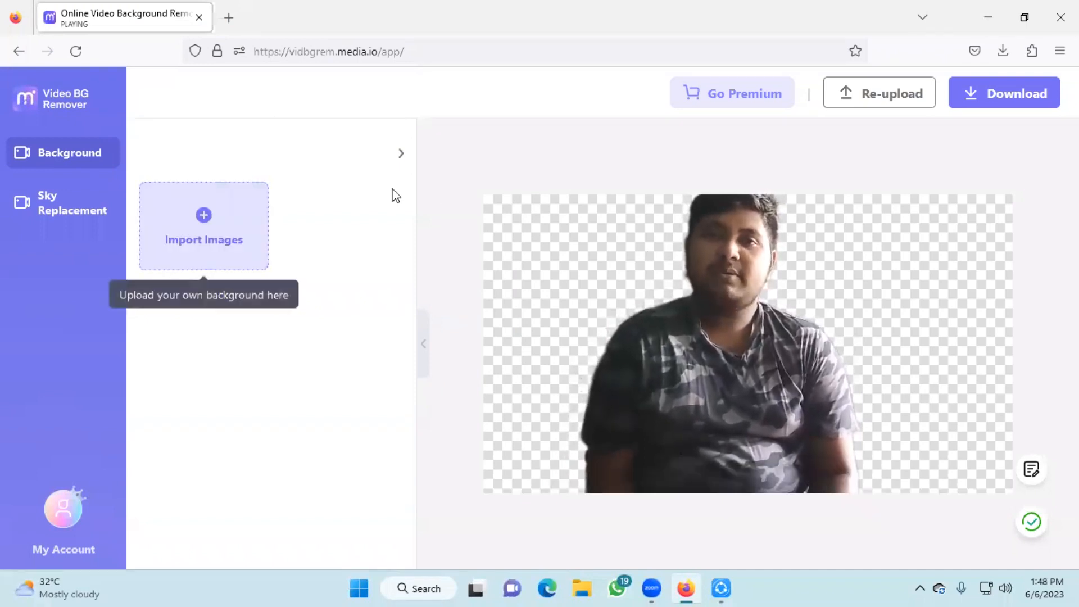
{"action": "mouse_move", "coordinate": [98, 161]}
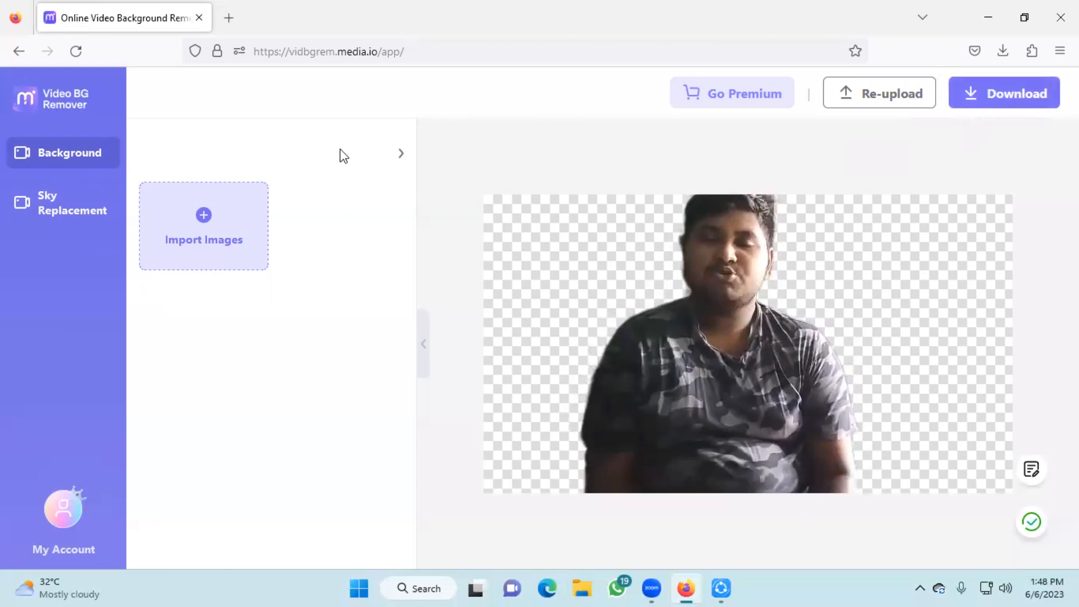
{"action": "mouse_move", "coordinate": [400, 160]}
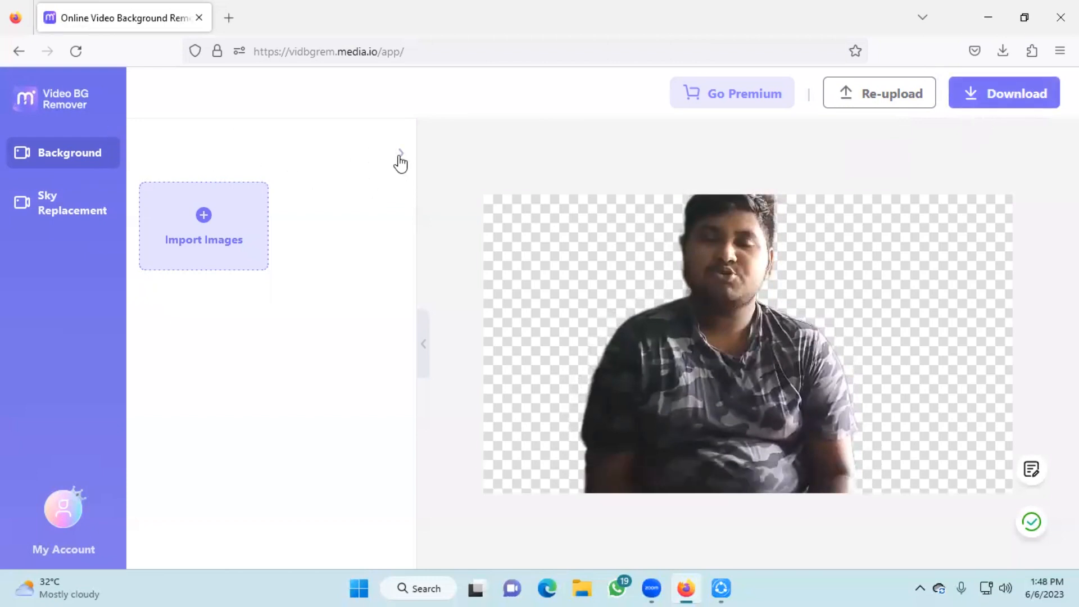
{"action": "mouse_move", "coordinate": [423, 344]}
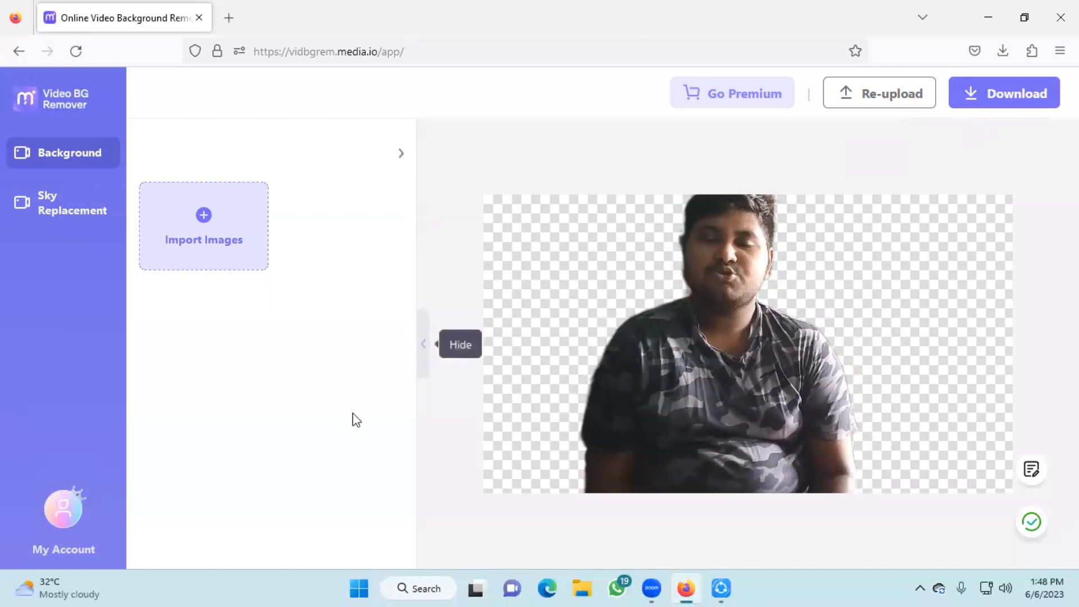
{"action": "mouse_move", "coordinate": [203, 261]}
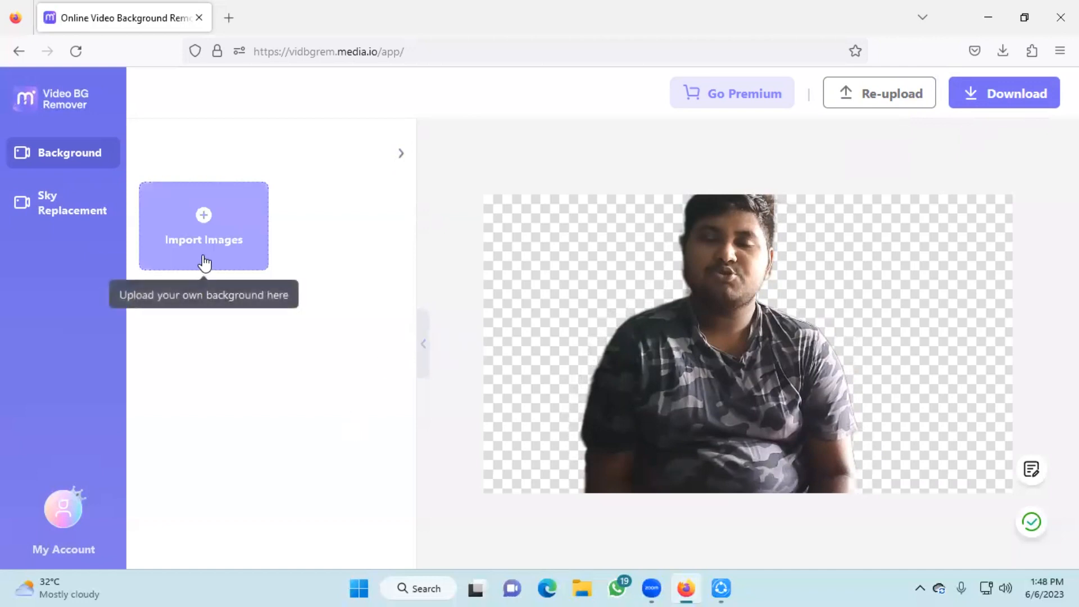
{"action": "mouse_move", "coordinate": [104, 169]}
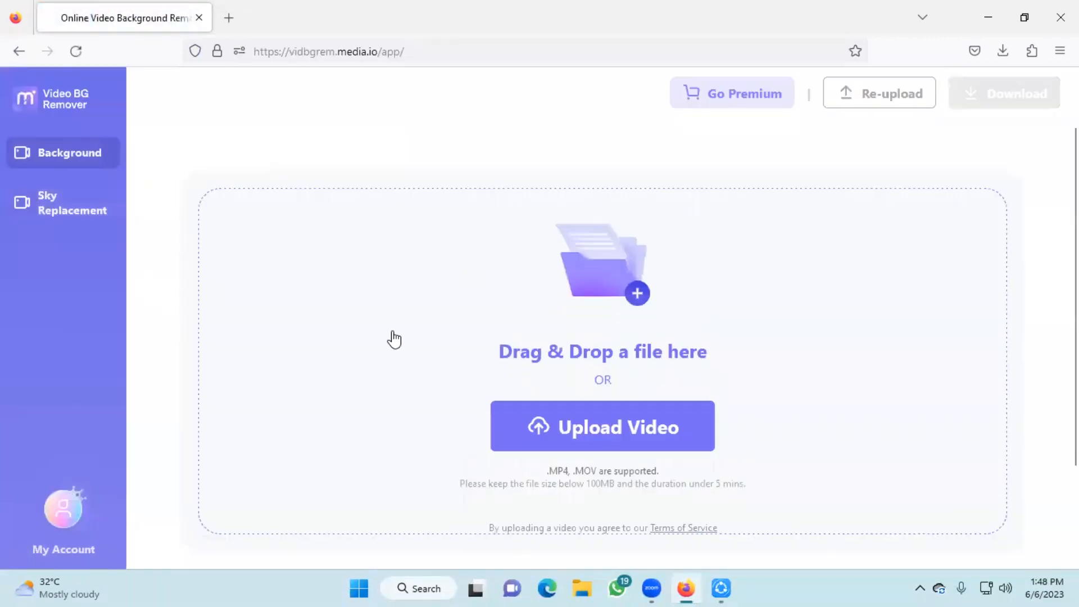
{"action": "mouse_move", "coordinate": [668, 398]}
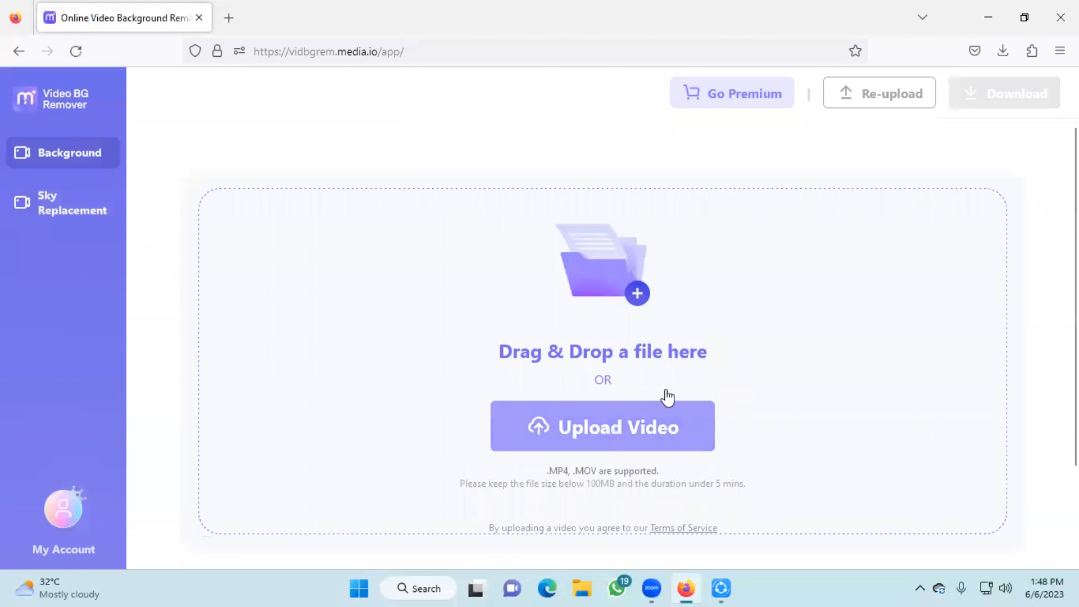
{"action": "mouse_move", "coordinate": [579, 549]}
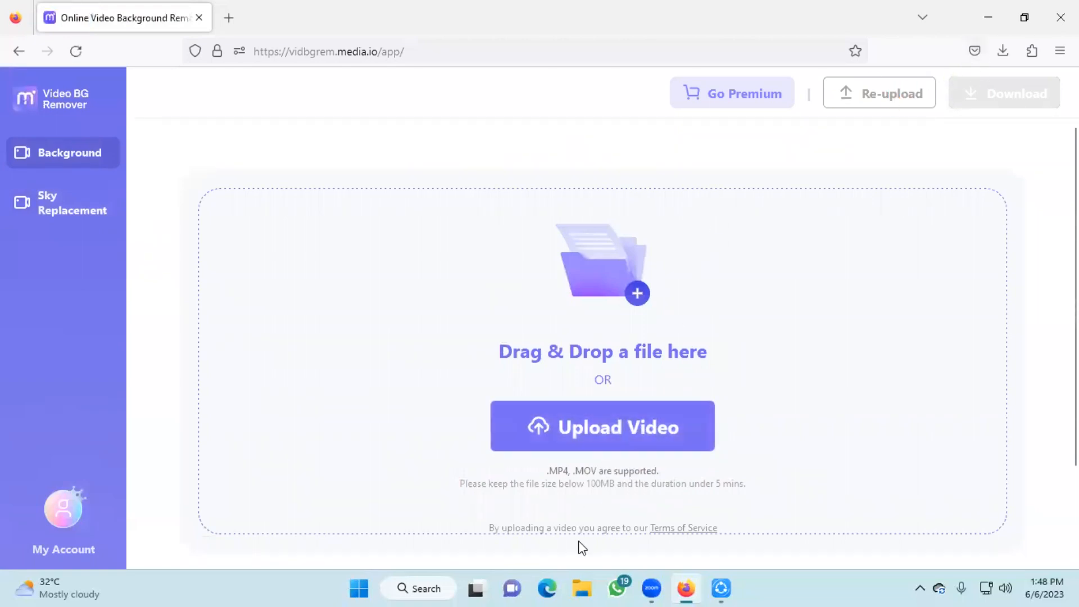
Scroll down the empty upload page to the 'No video? Try one of these' samples
{"action": "scroll", "scroll_direction": "down", "scroll_amount": 3}
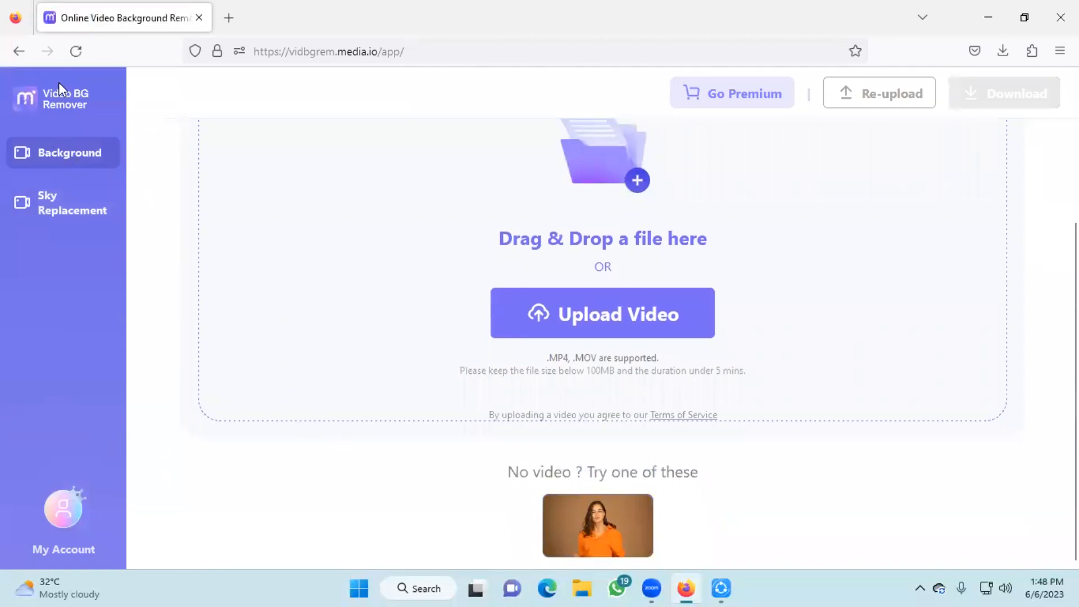
{"action": "mouse_move", "coordinate": [555, 310]}
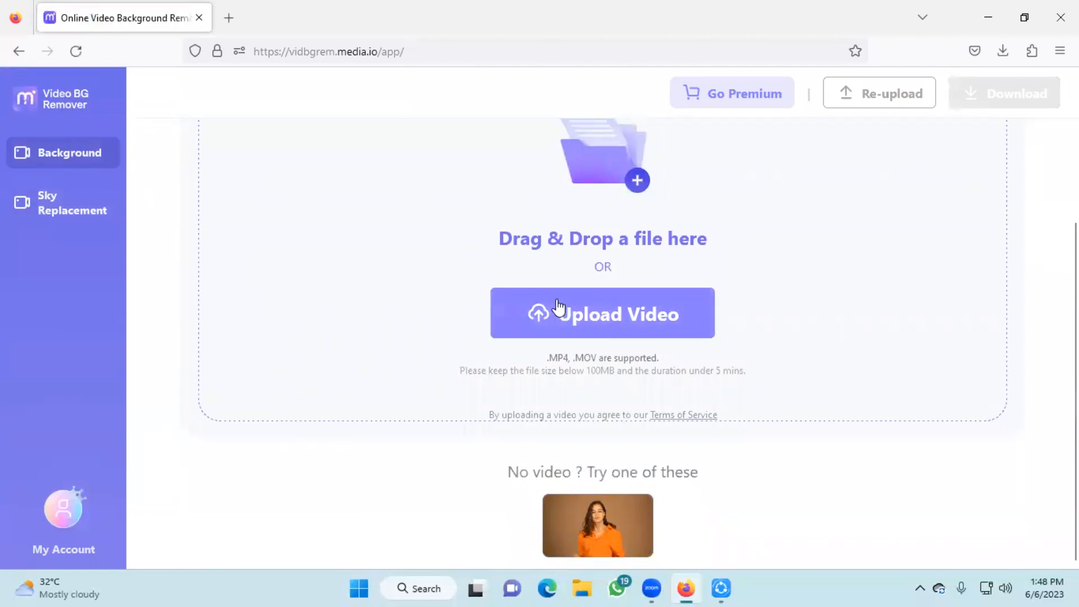
Upload the same VID_20230606_133044 video again to restart background removal
{"action": "left_click", "coordinate": [602, 312]}
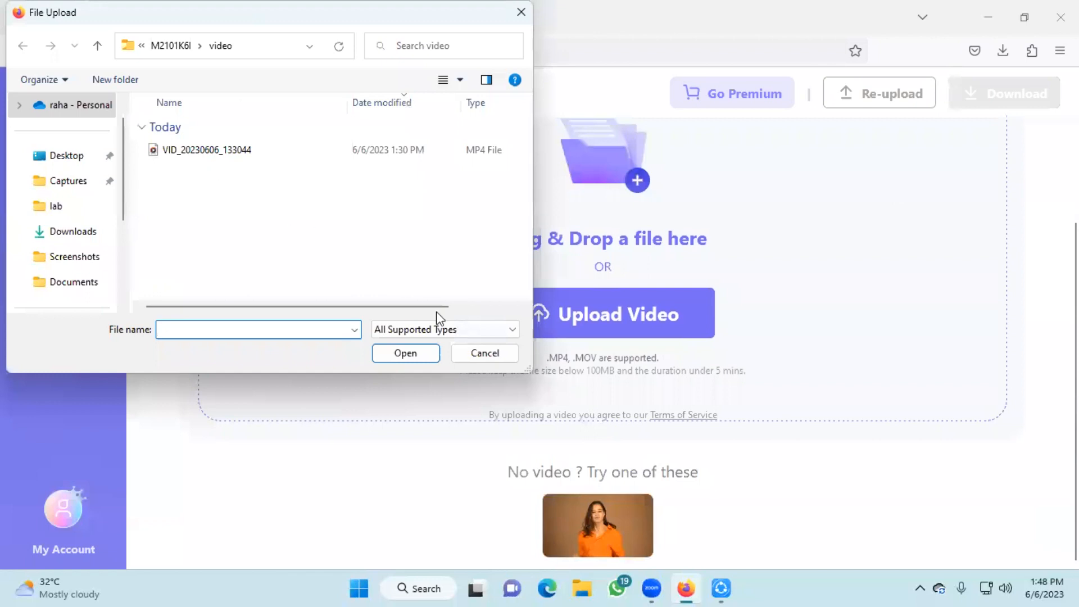
{"action": "left_click", "coordinate": [207, 150]}
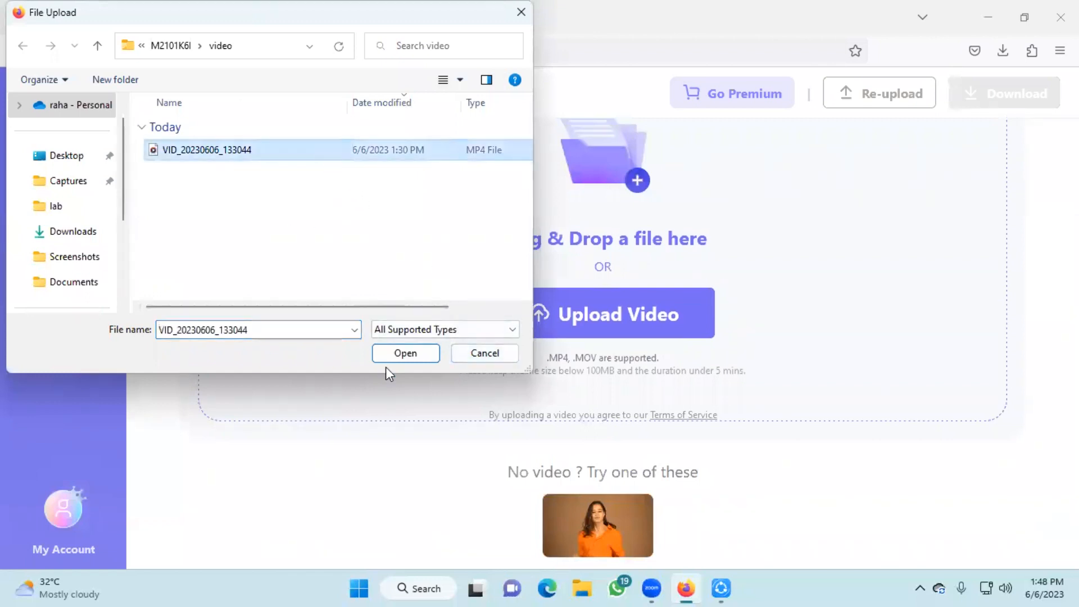
{"action": "left_click", "coordinate": [405, 353]}
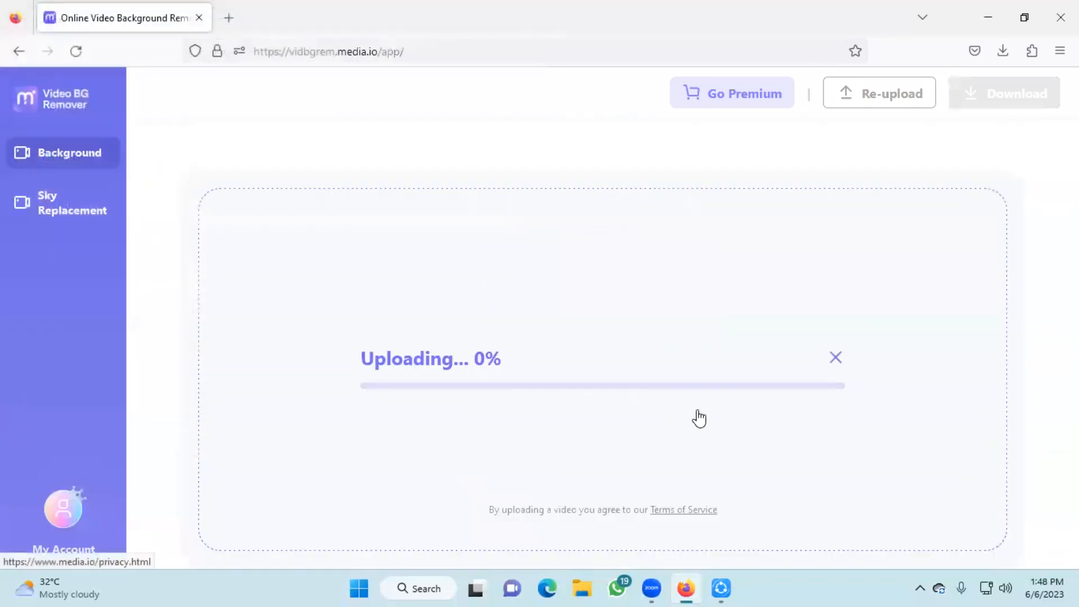